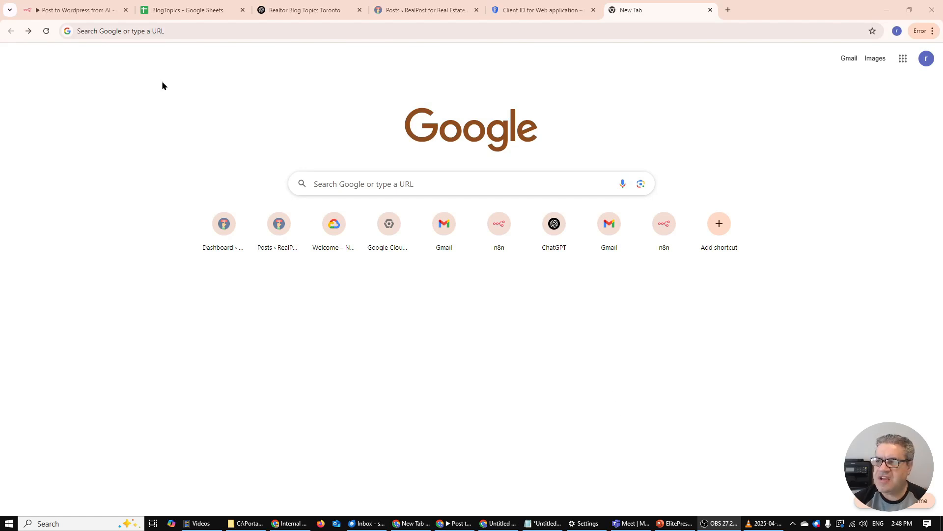
pyautogui.moveTo(279, 105)
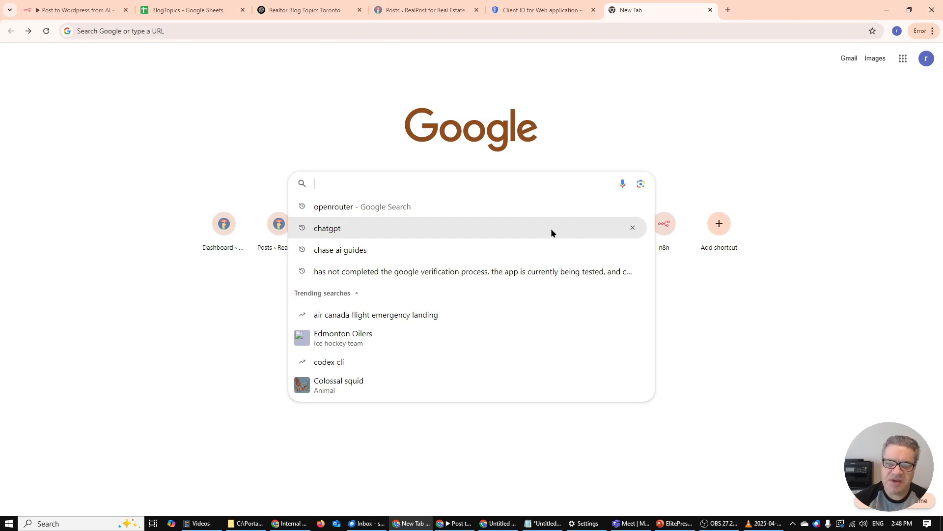
# Step: Search Google for 'openrouter' and open the OpenRouter homepage from the results
pyautogui.click(333, 207)
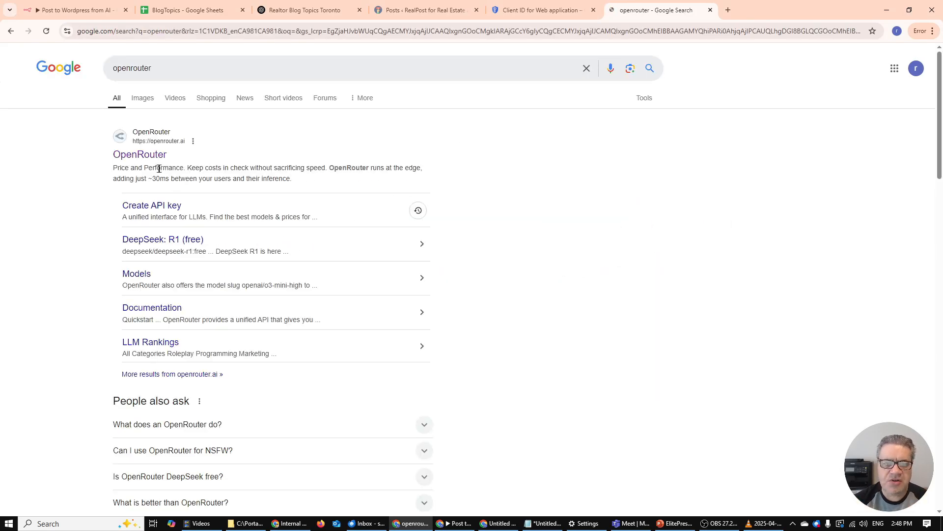
pyautogui.click(140, 154)
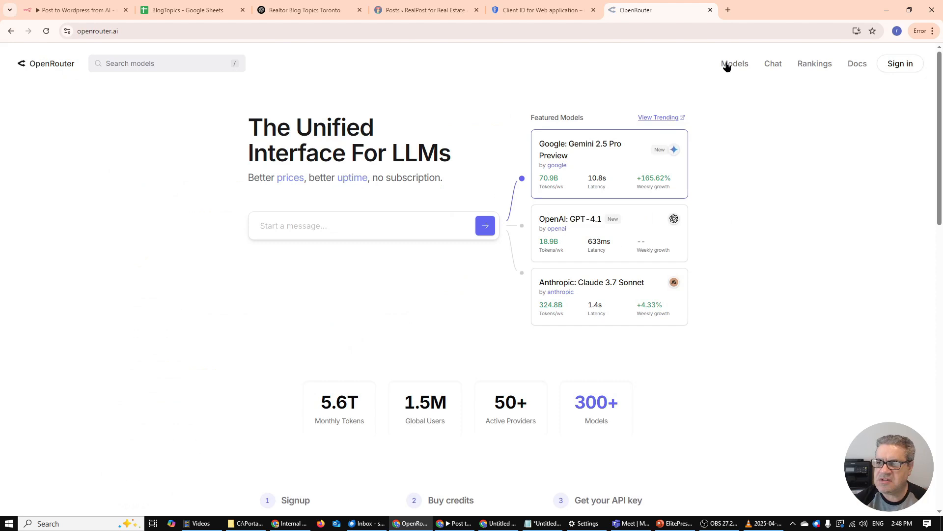
# Step: Sign in to OpenRouter with the Google account and open the account menu
pyautogui.click(899, 63)
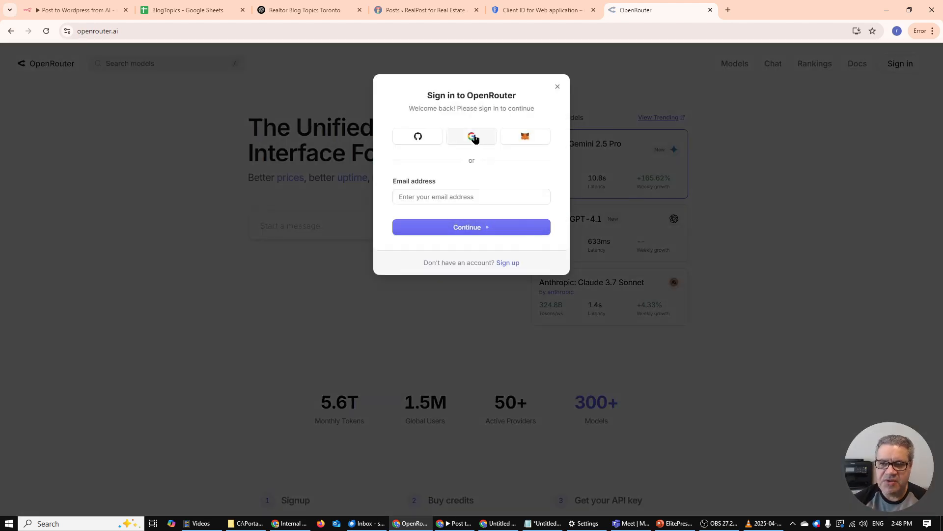
pyautogui.click(471, 136)
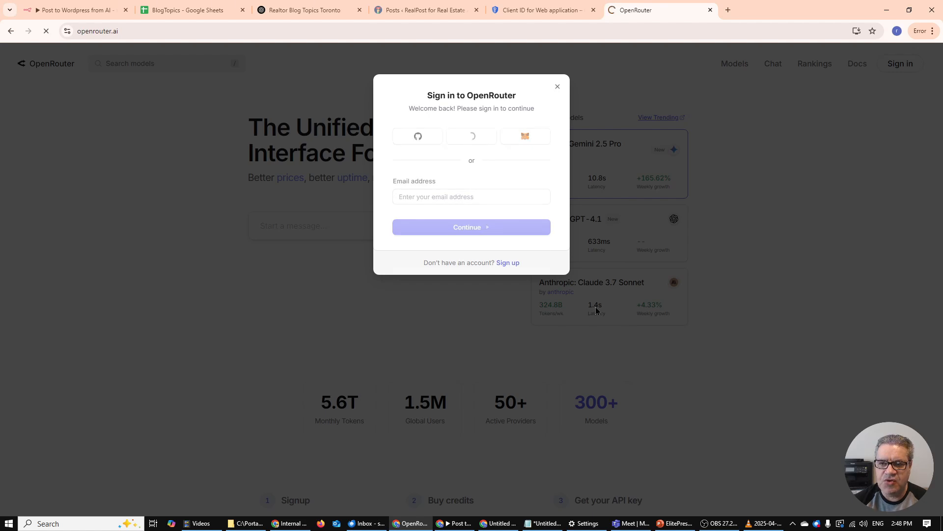
pyautogui.click(914, 63)
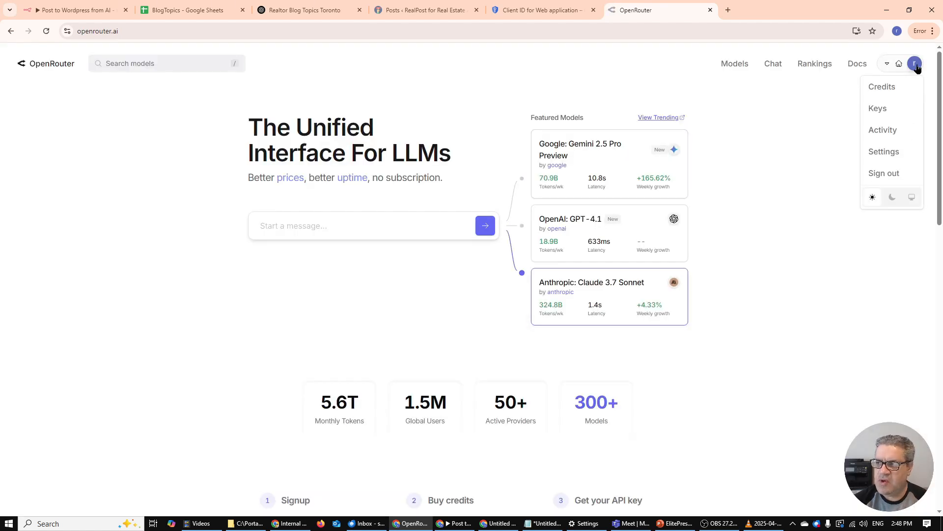
pyautogui.moveTo(882, 87)
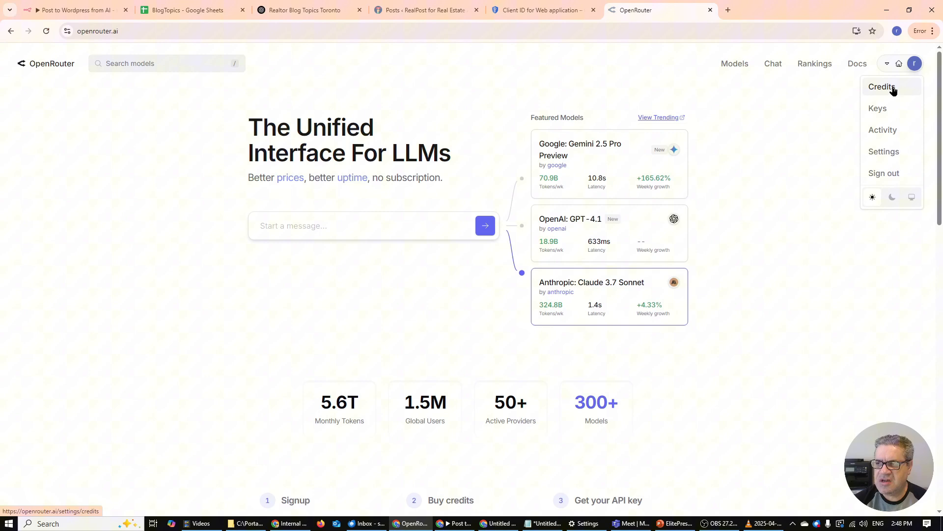
pyautogui.moveTo(879, 108)
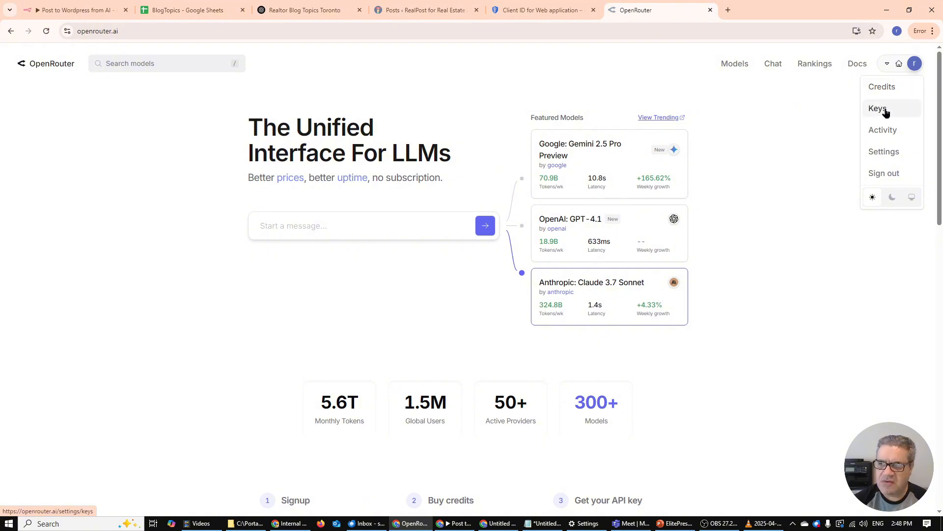
# Step: Go to the API Keys page and begin creating a new key
pyautogui.click(878, 108)
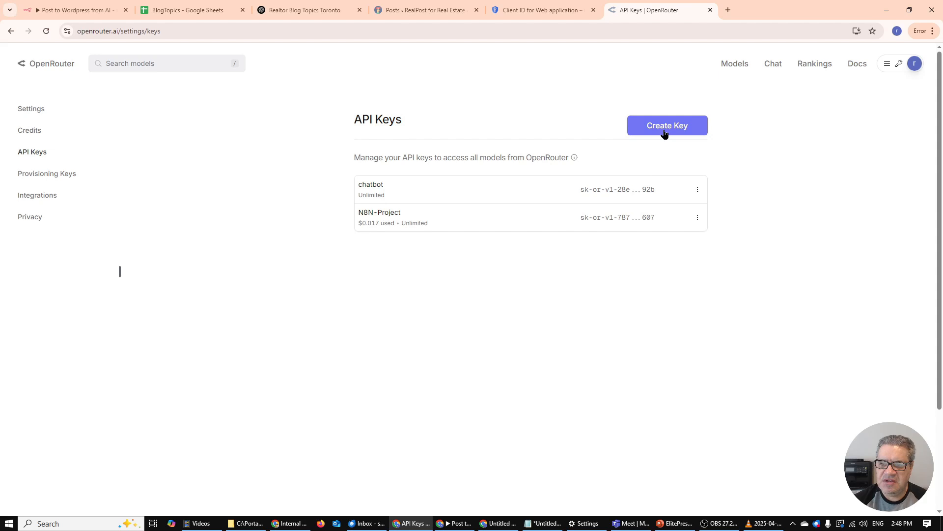
pyautogui.click(667, 124)
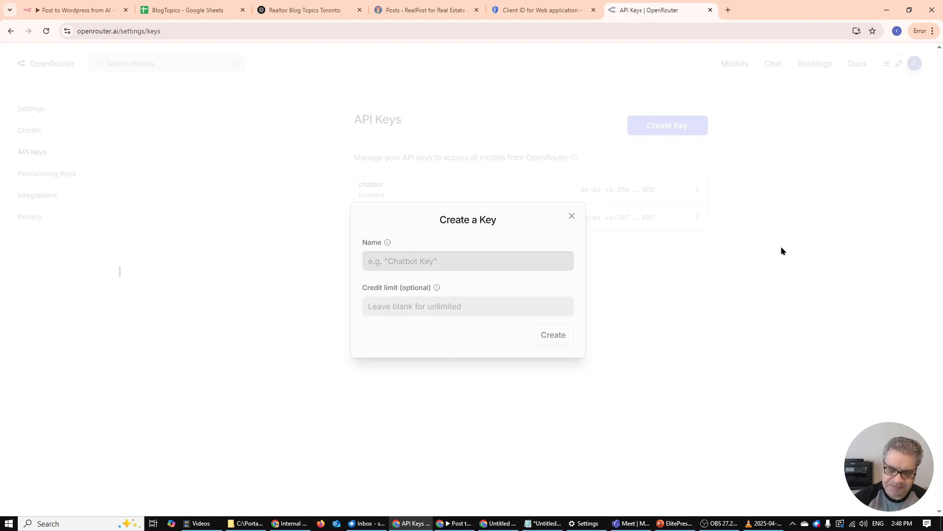
# Step: Create a new API key named 'n8n-newproject' with no credit limit
pyautogui.write('n8n-')
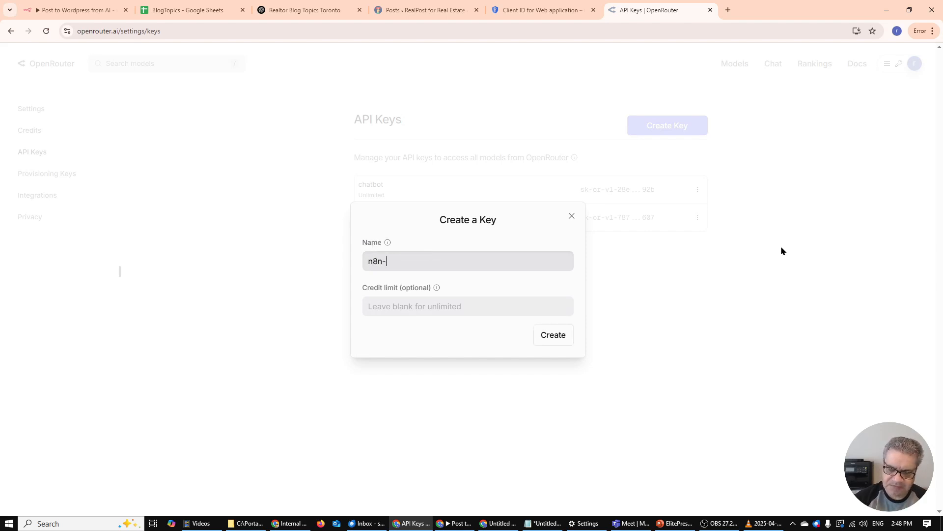
pyautogui.write('newproject')
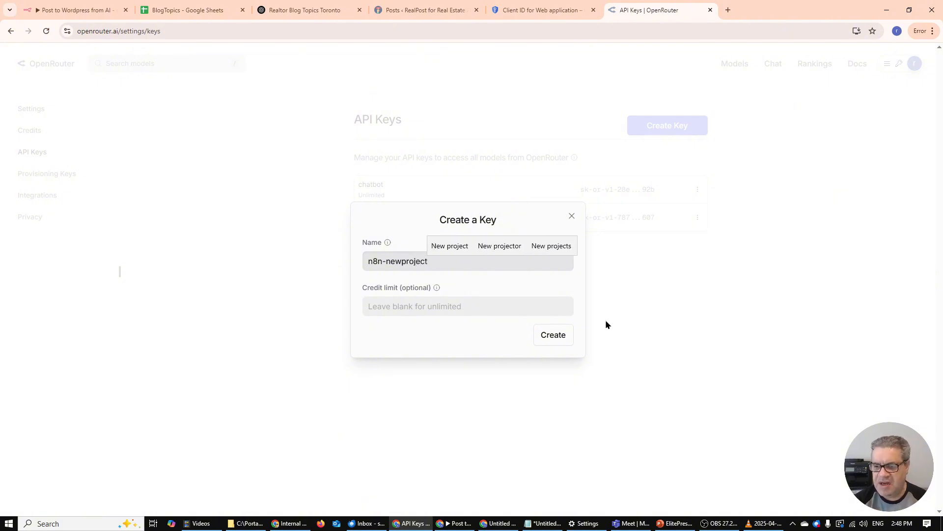
pyautogui.click(551, 334)
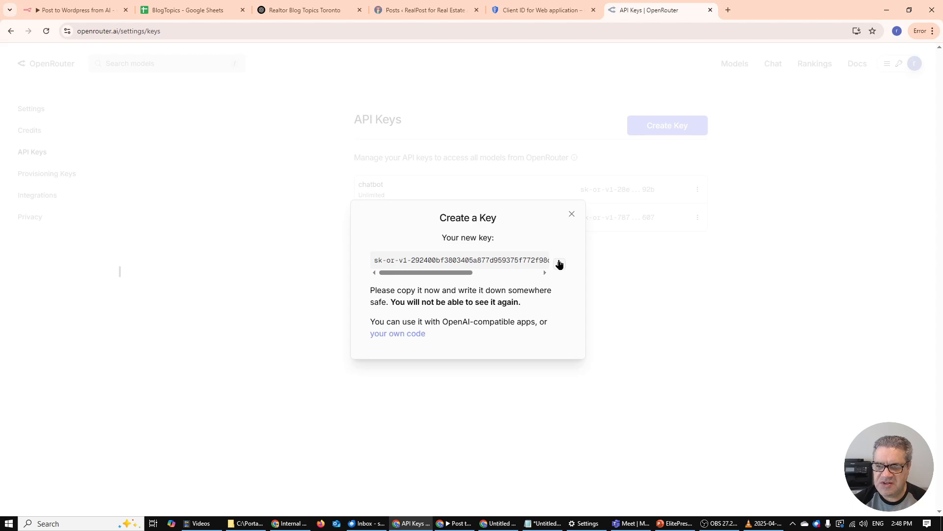
# Step: Copy the new secret key and close the dialog so n8n-newproject appears in the keys list
pyautogui.click(558, 263)
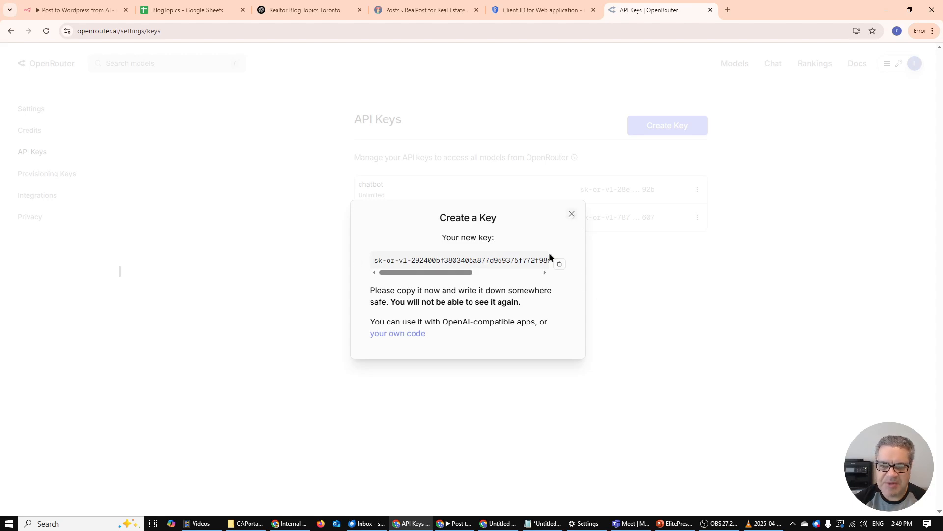
pyautogui.click(570, 213)
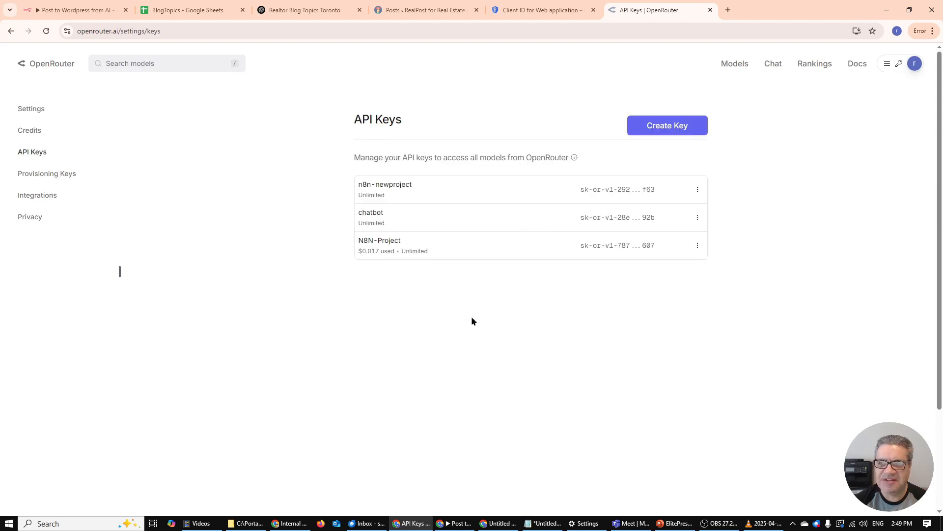
pyautogui.moveTo(474, 323)
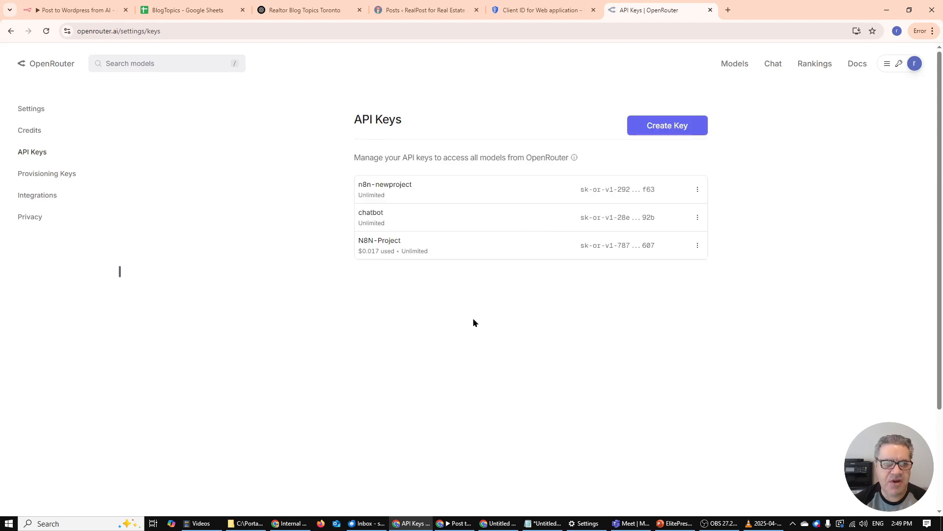